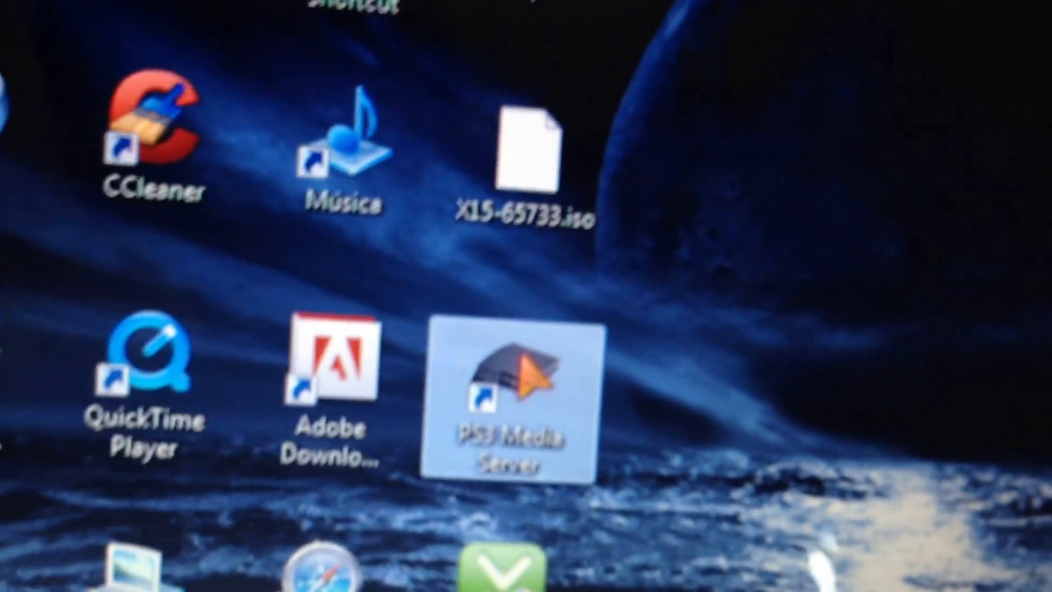
Step: Launch PS3 Media Server from its desktop shortcut so the PC starts sharing media
double_click(512, 392)
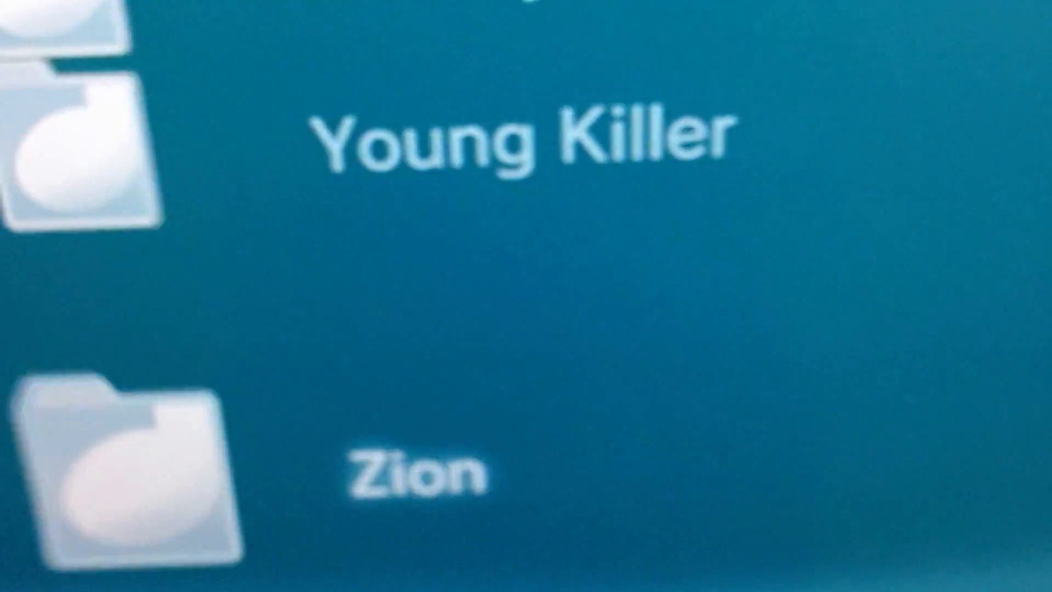
Step: Scroll the console's folder list down to the Young Killer and Zion artist folders
scroll(down, 3)
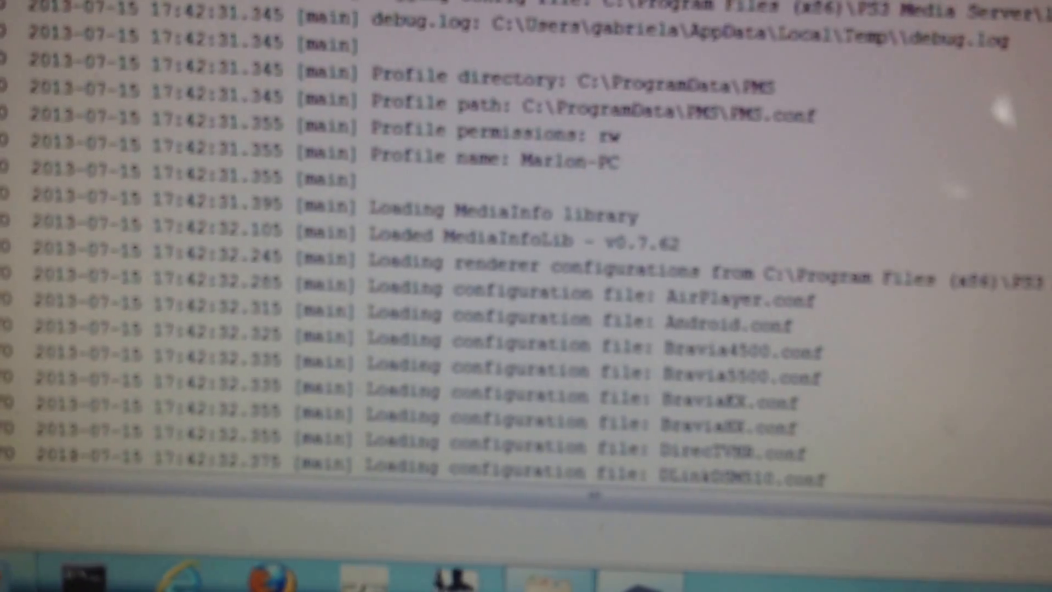
Step: Scroll the server log to follow MediaInfo and renderer configuration files loading
scroll(down, 3)
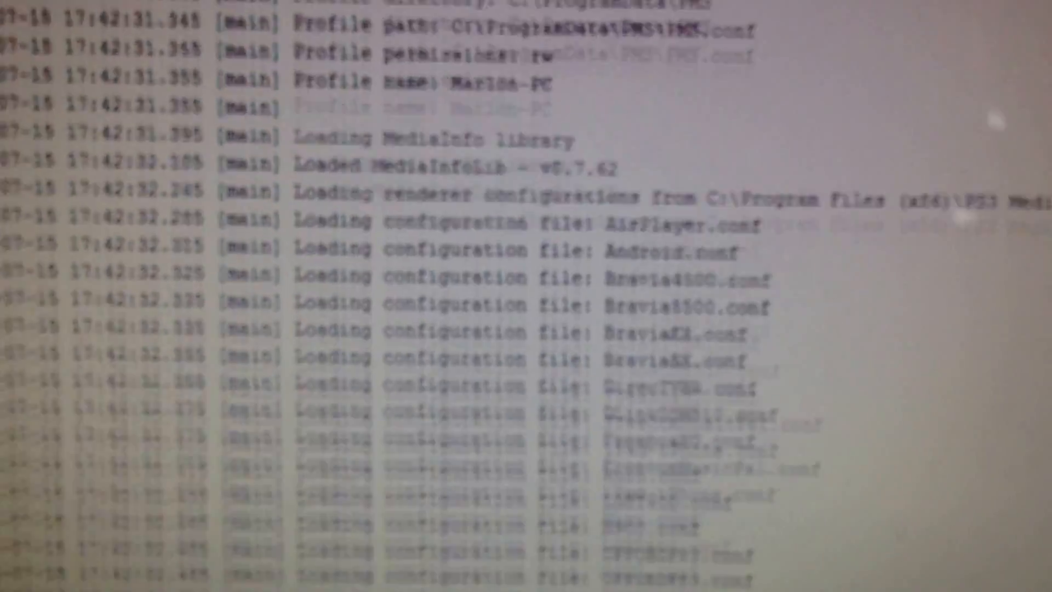